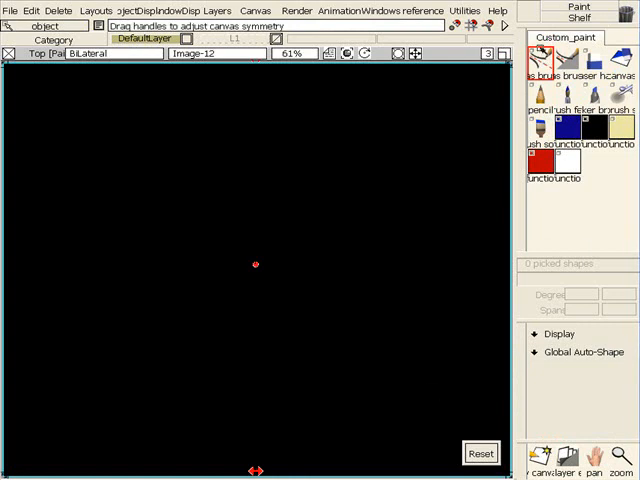
Step: Keep Symmetry Active with the Bilateral symmetry type in the Symmetry Tool Control
{"action": "left_click", "coordinate": [543, 62]}
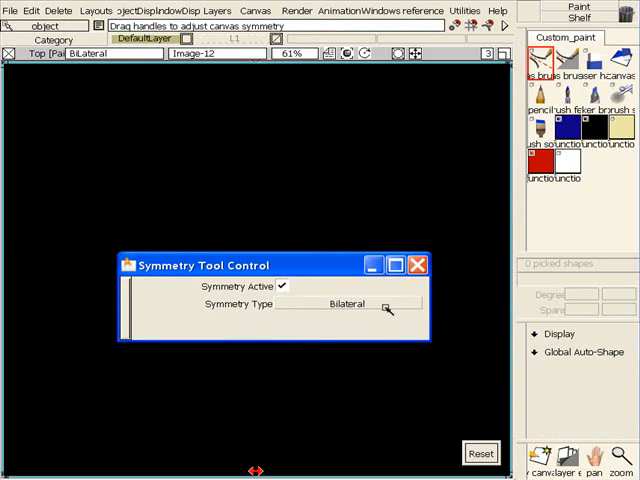
{"action": "left_click", "coordinate": [347, 304]}
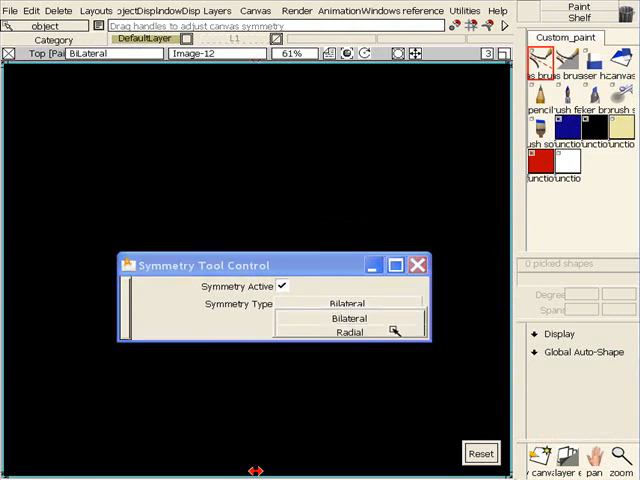
{"action": "left_click", "coordinate": [347, 317]}
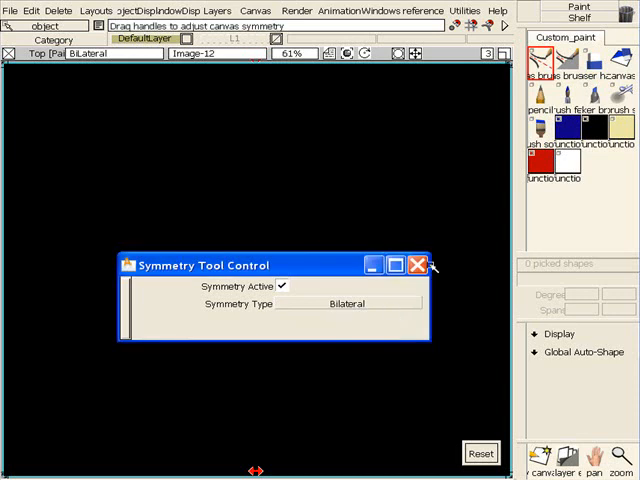
{"action": "left_click", "coordinate": [417, 265]}
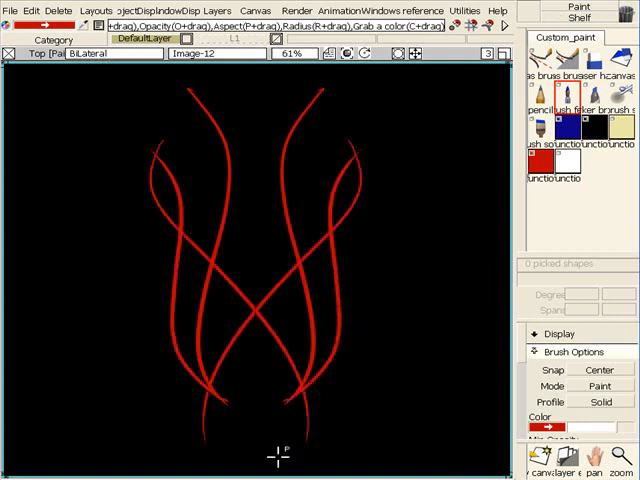
{"action": "mouse_move", "coordinate": [192, 120]}
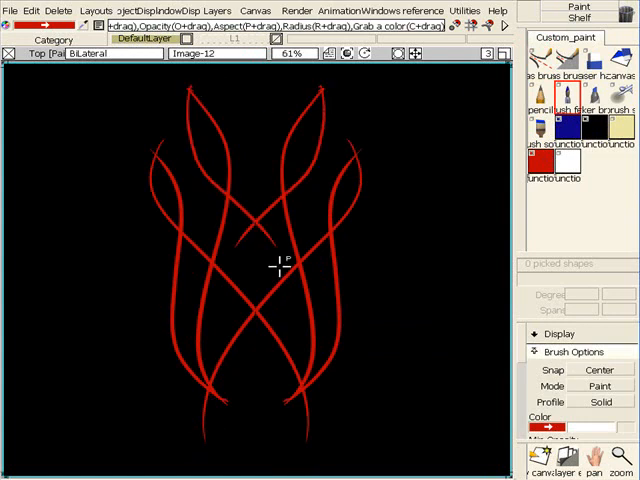
{"action": "mouse_move", "coordinate": [237, 240]}
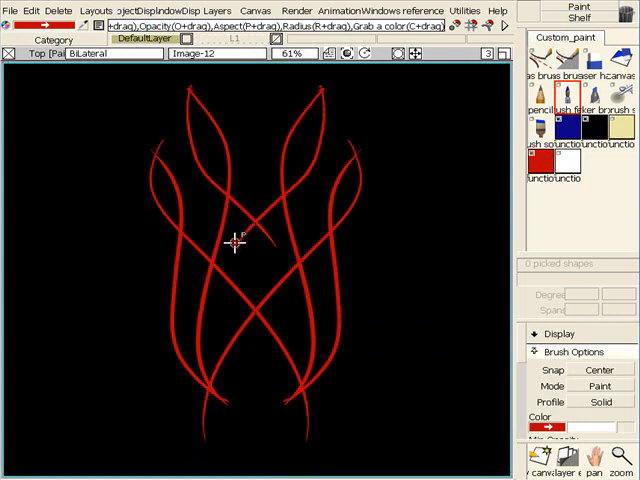
Step: Paint another mirrored red pinstripe curve near the centre of the canvas
{"action": "left_click_drag", "start_coordinate": [237, 240], "coordinate": [203, 398]}
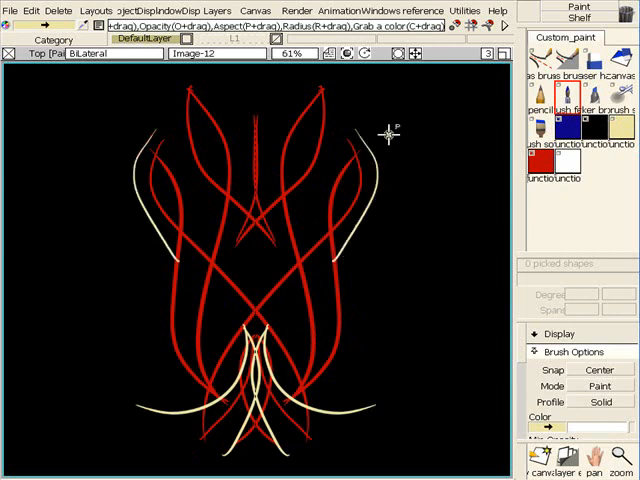
{"action": "mouse_move", "coordinate": [338, 253]}
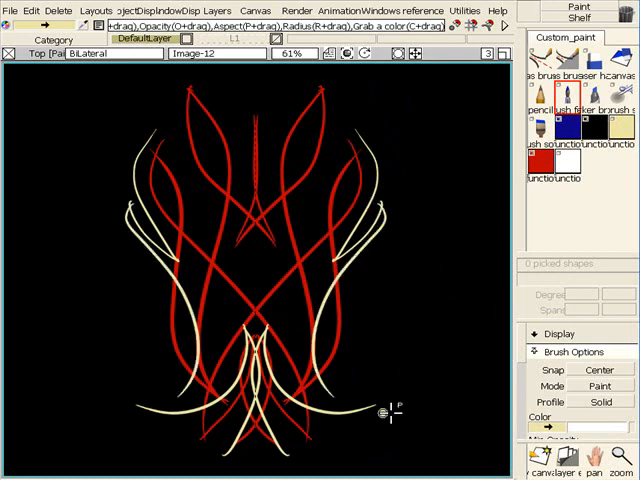
{"action": "mouse_move", "coordinate": [241, 99]}
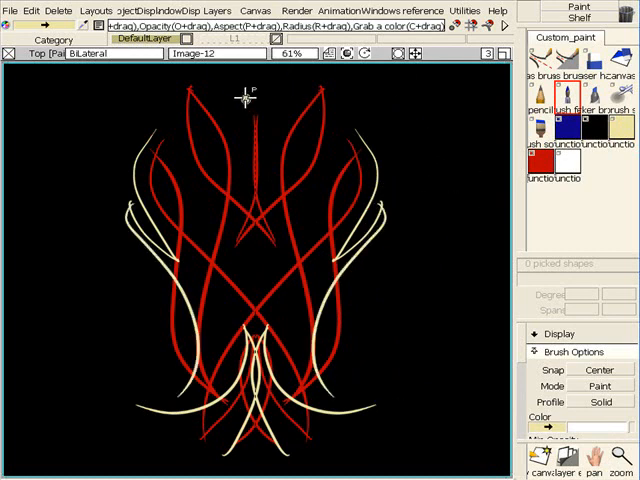
Step: Paint a cream pinstripe spire straight down the middle of the red design
{"action": "left_click_drag", "start_coordinate": [252, 95], "coordinate": [255, 265]}
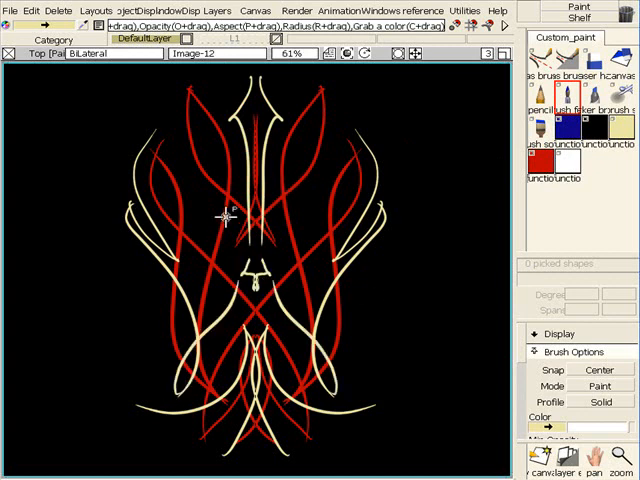
{"action": "mouse_move", "coordinate": [180, 88]}
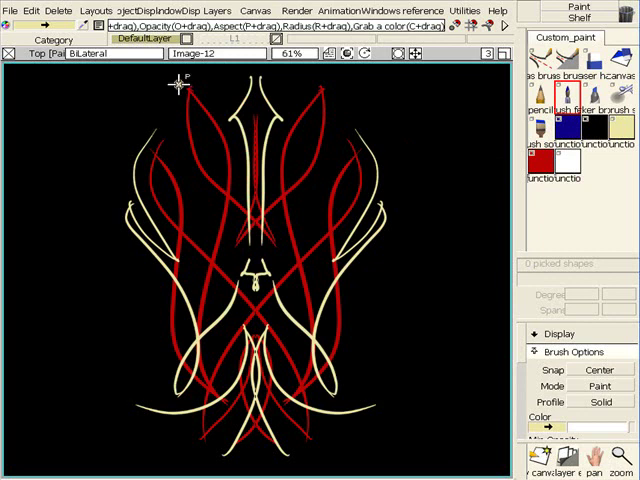
{"action": "mouse_move", "coordinate": [344, 302]}
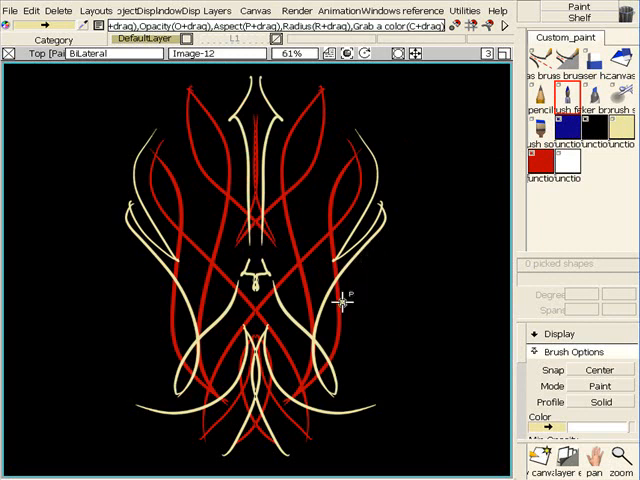
{"action": "mouse_move", "coordinate": [388, 326]}
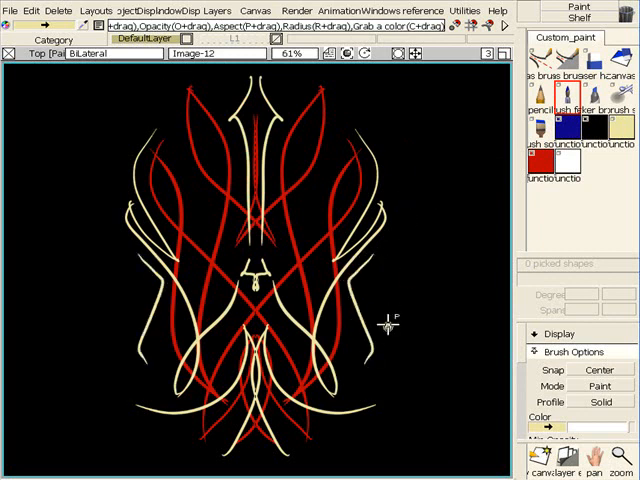
{"action": "mouse_move", "coordinate": [350, 215]}
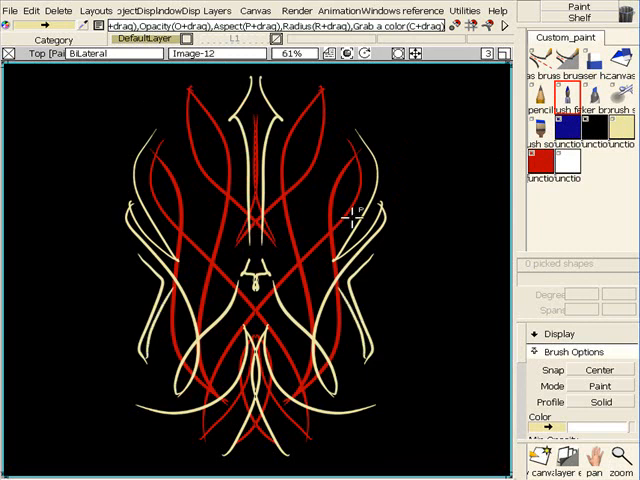
{"action": "mouse_move", "coordinate": [435, 215]}
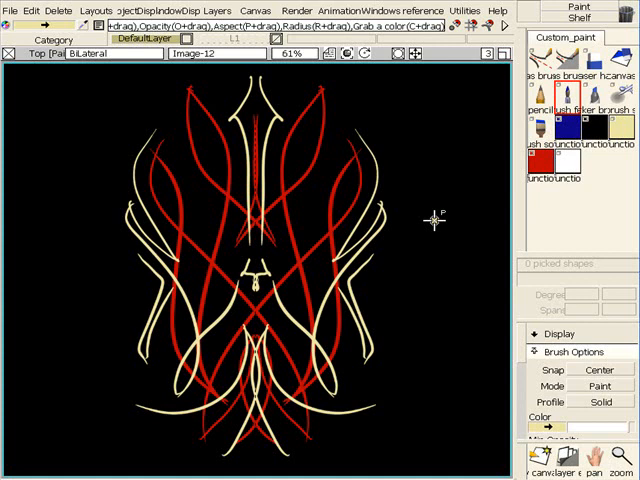
{"action": "mouse_move", "coordinate": [413, 310]}
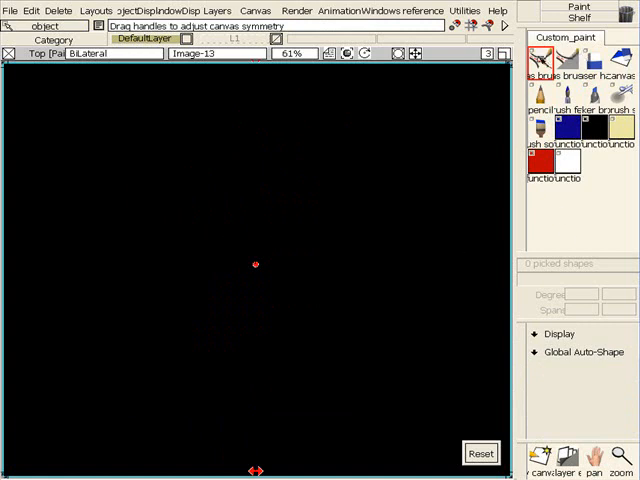
{"action": "mouse_move", "coordinate": [542, 63]}
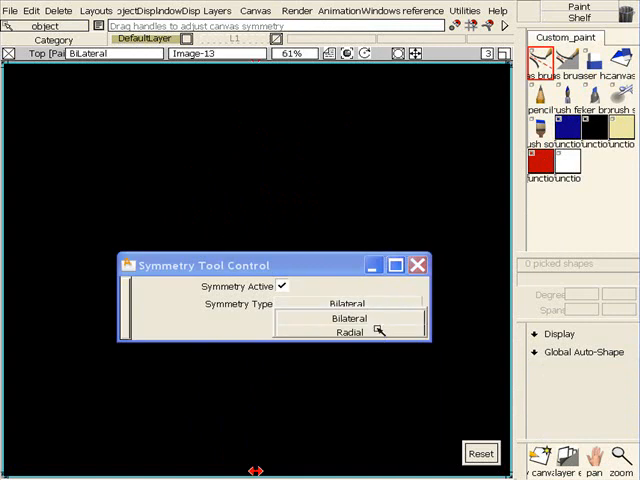
Step: Switch the symmetry type to Radial with three sections
{"action": "left_click", "coordinate": [344, 337]}
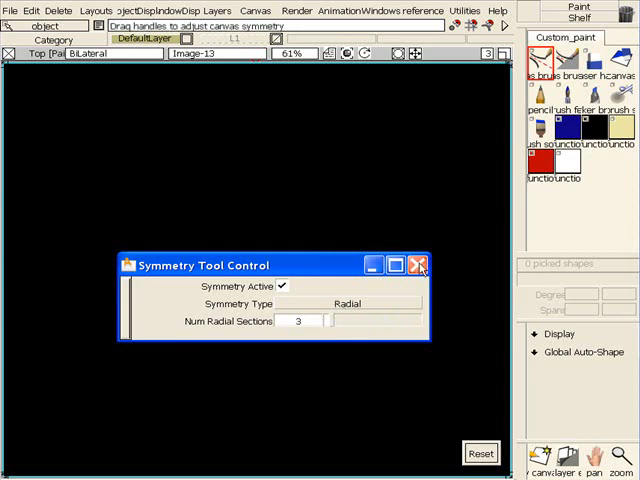
{"action": "left_click", "coordinate": [418, 265]}
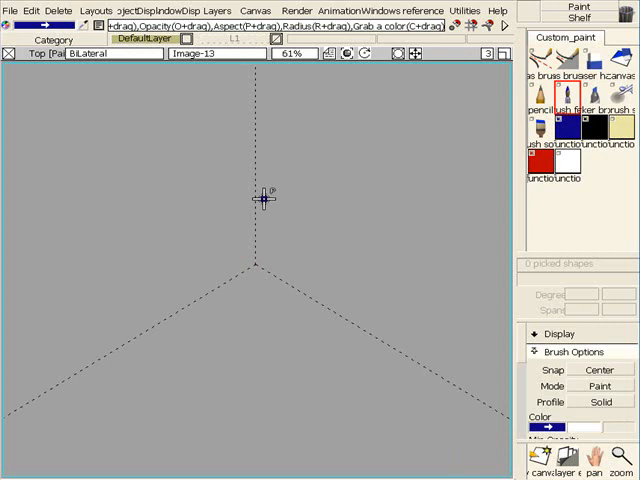
{"action": "mouse_move", "coordinate": [231, 105]}
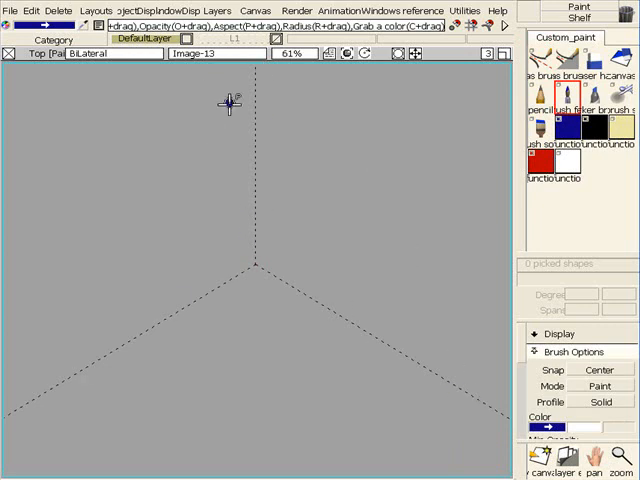
Step: Paint a blue curve repeated across all three radial sections
{"action": "left_click_drag", "start_coordinate": [225, 95], "coordinate": [184, 278]}
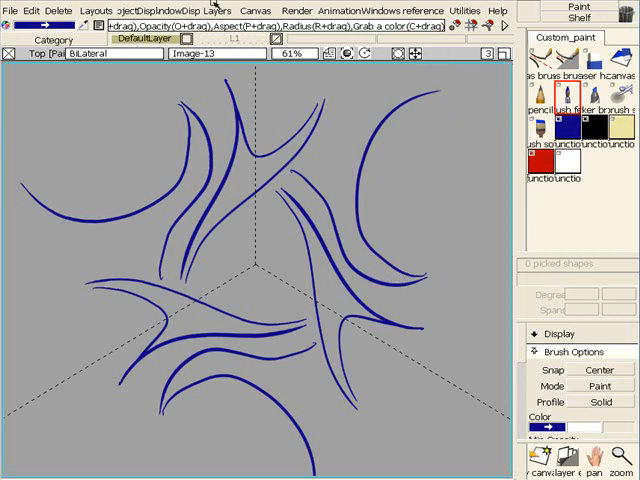
{"action": "mouse_move", "coordinate": [380, 195]}
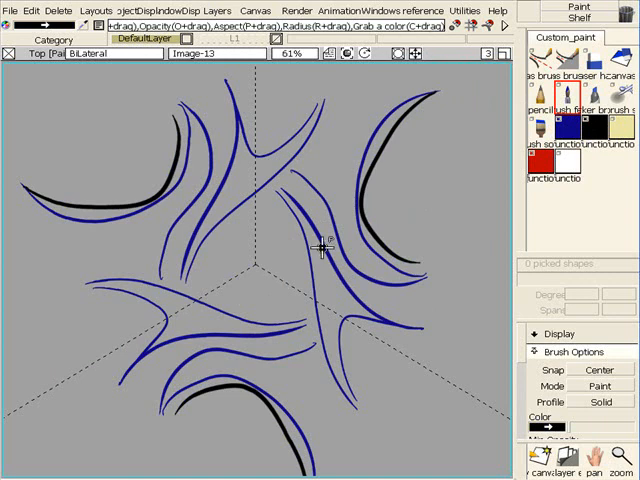
{"action": "left_click", "coordinate": [538, 62]}
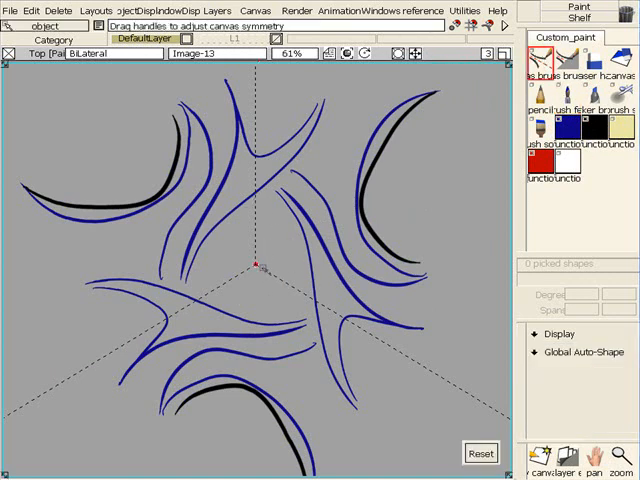
Step: Move the radial symmetry centre to the upper left and scribble black strokes around it
{"action": "left_click_drag", "start_coordinate": [258, 264], "coordinate": [453, 192]}
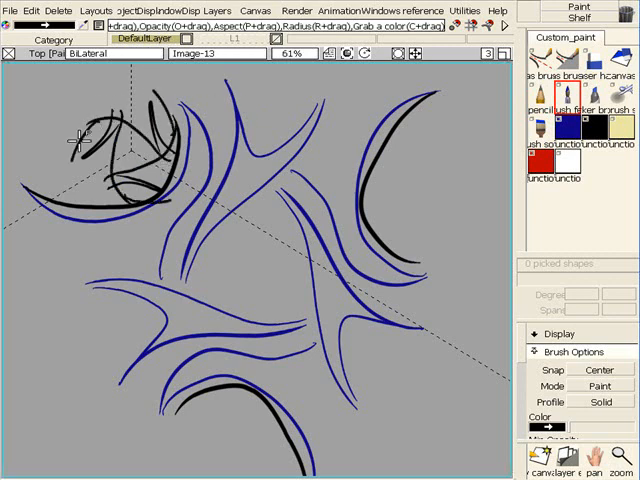
{"action": "left_click_drag", "start_coordinate": [85, 140], "coordinate": [258, 308]}
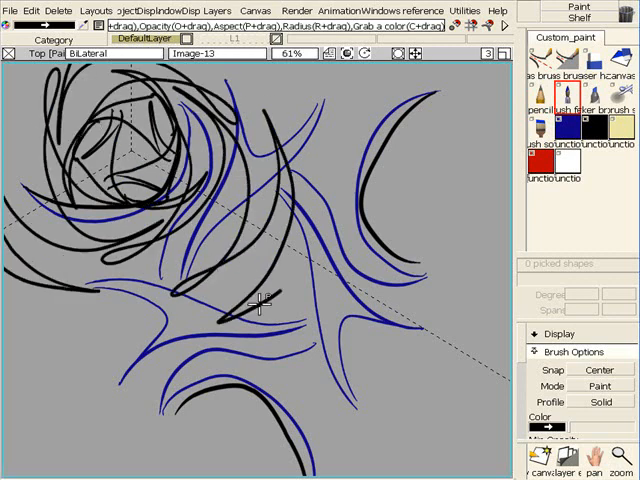